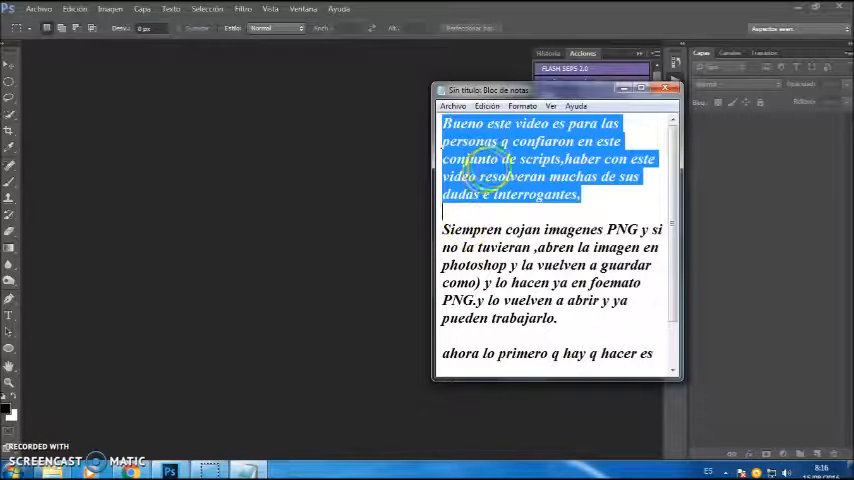
Read the note's PNG paragraph, then open the God of War Ascension PNG poster
{"action": "left_click", "coordinate": [443, 229]}
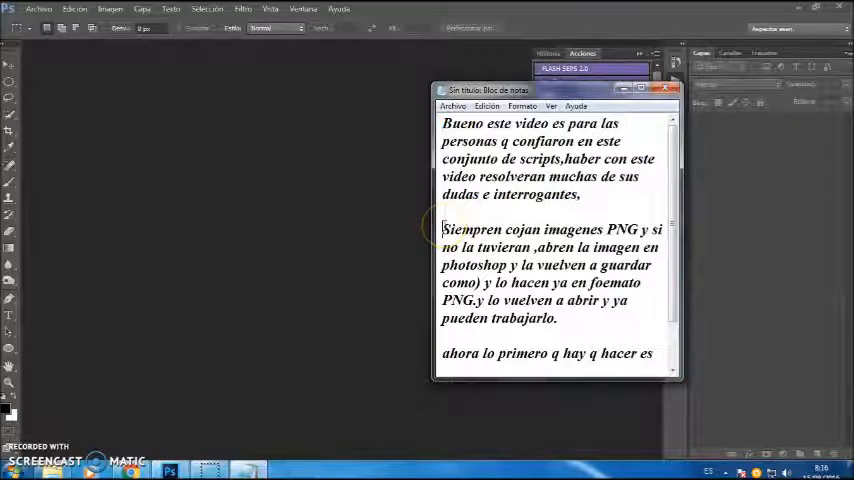
{"action": "left_click_drag", "start_coordinate": [442, 229], "coordinate": [558, 318]}
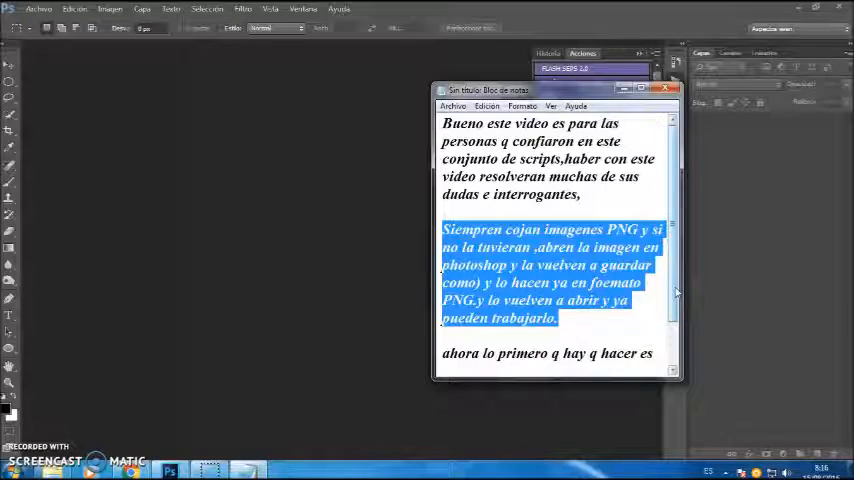
{"action": "scroll", "scroll_direction": "down", "scroll_amount": 3}
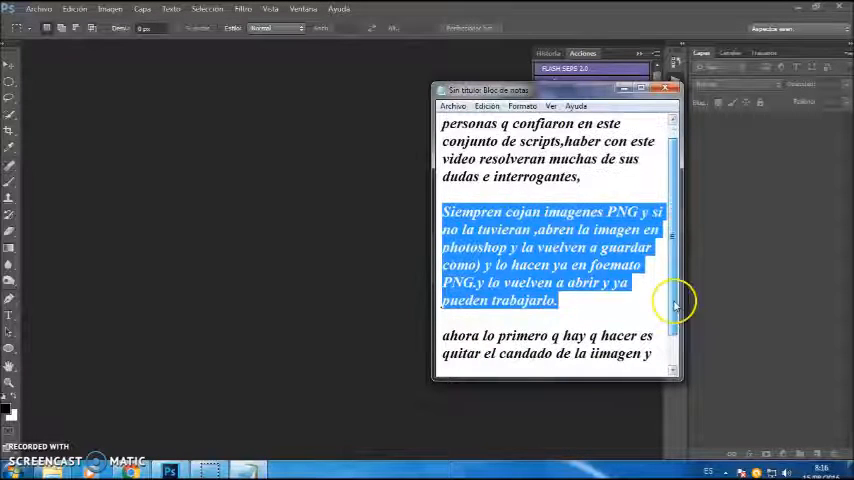
{"action": "scroll", "scroll_direction": "down", "scroll_amount": 3}
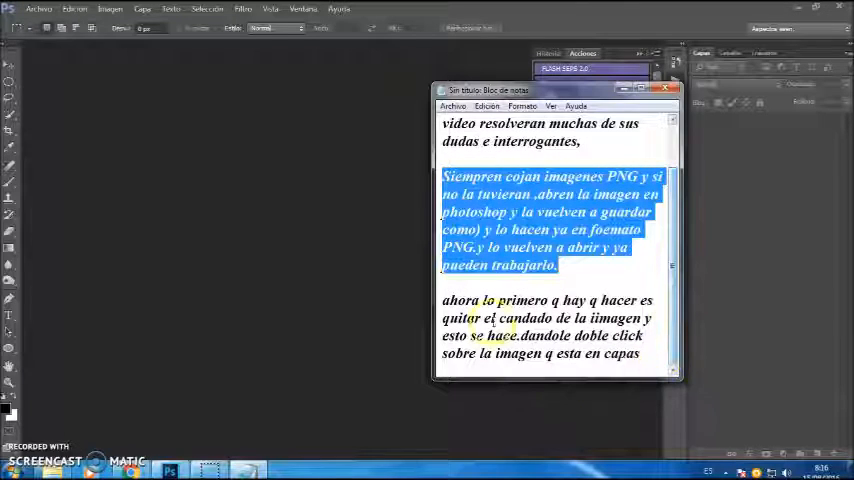
{"action": "mouse_move", "coordinate": [424, 305]}
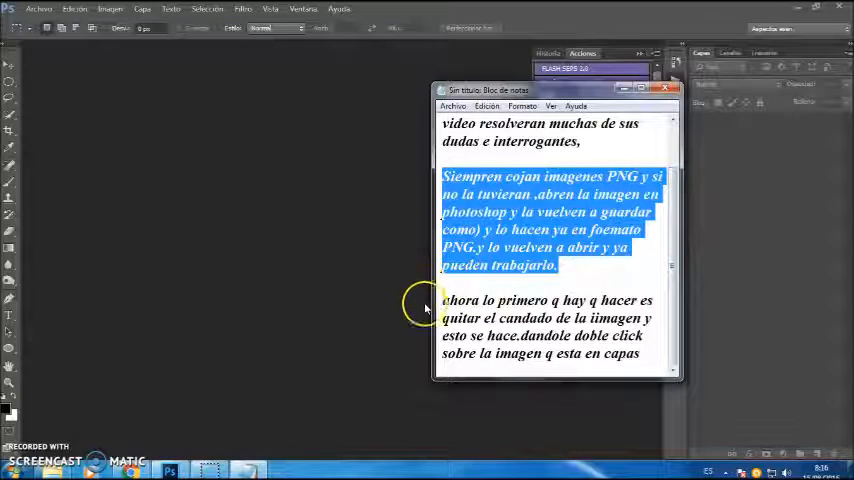
{"action": "left_click", "coordinate": [38, 9]}
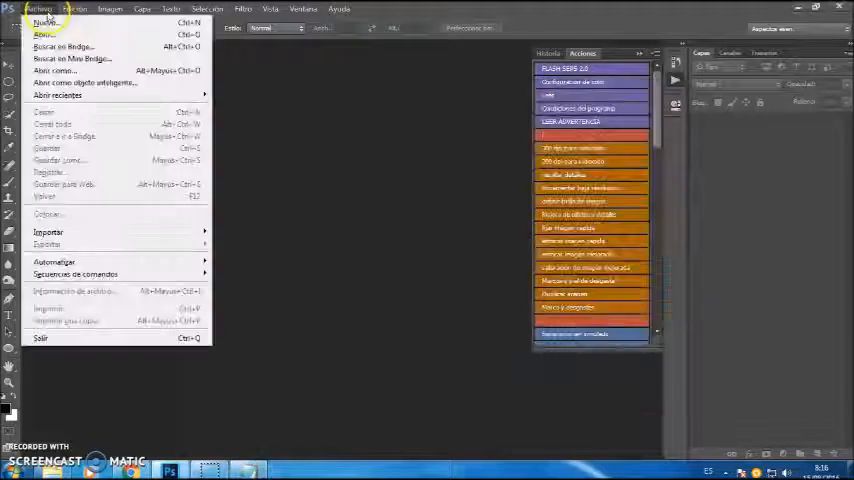
{"action": "left_click", "coordinate": [45, 35]}
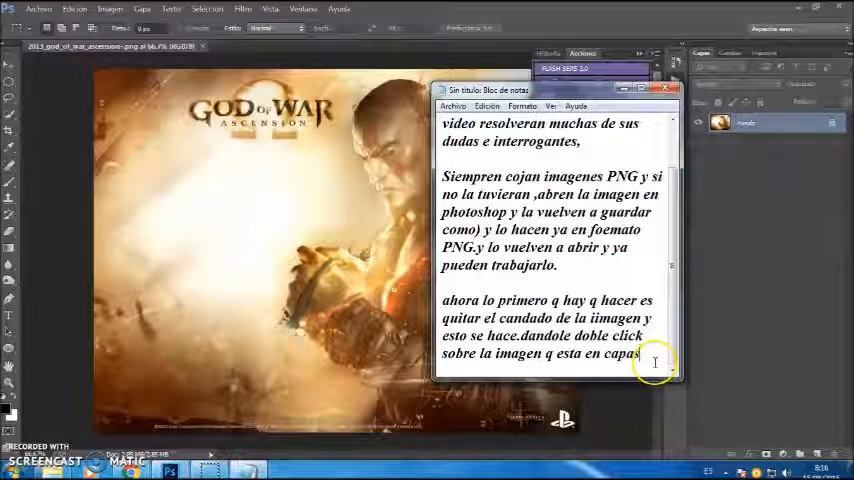
Unlock the Fondo background layer, turning it into the regular layer Capa 0
{"action": "scroll", "scroll_direction": "down", "scroll_amount": 3}
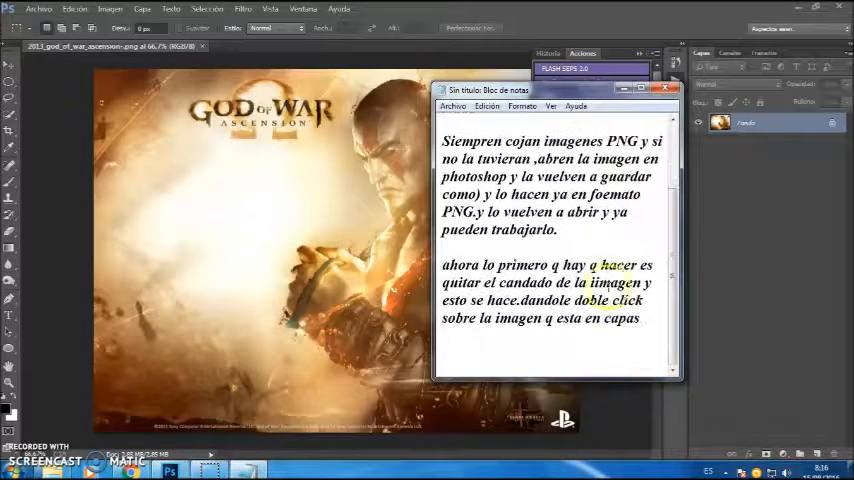
{"action": "left_click_drag", "start_coordinate": [442, 265], "coordinate": [640, 318]}
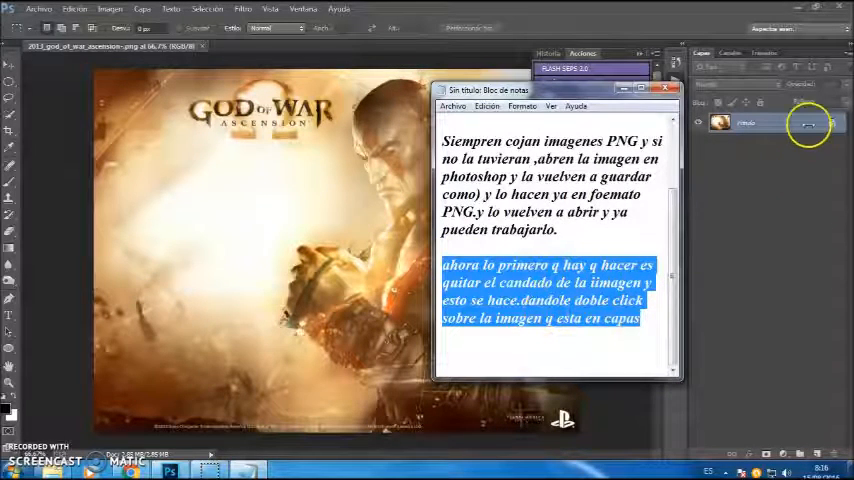
{"action": "double_click", "coordinate": [810, 122]}
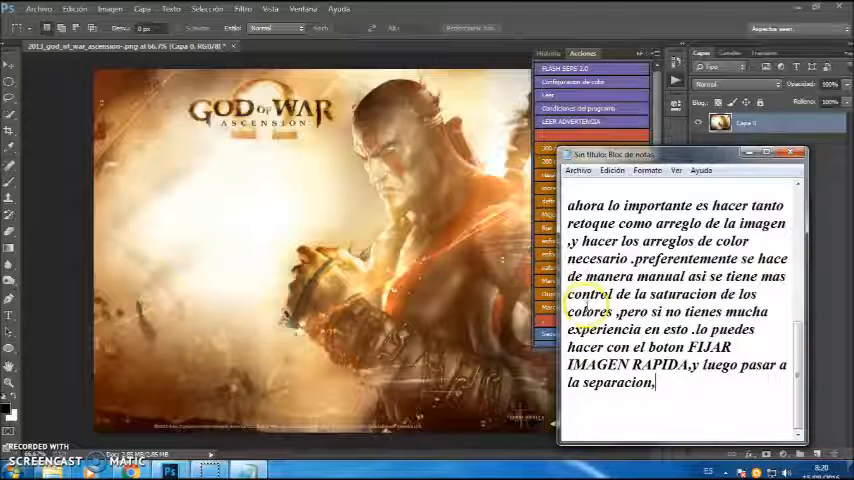
Move the Notepad note off the workspace, revealing the poster and FLASH SEPS actions
{"action": "left_click_drag", "start_coordinate": [568, 205], "coordinate": [618, 241]}
{"action": "type", "text": "Esta vez lo haremos de manera manual ,para q puedan ver de q manera controlamos mejor la saturacion de colores, y luego usaremos el boton de MARCOS DE DESGASTES"}
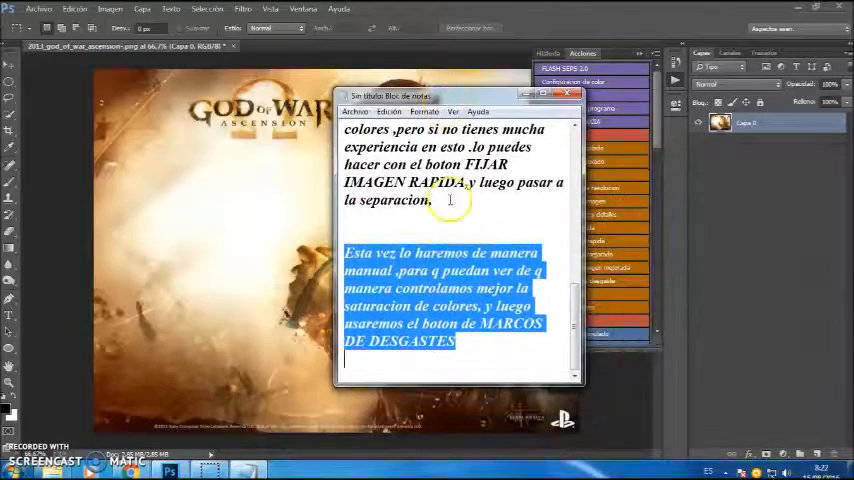
{"action": "mouse_move", "coordinate": [555, 270]}
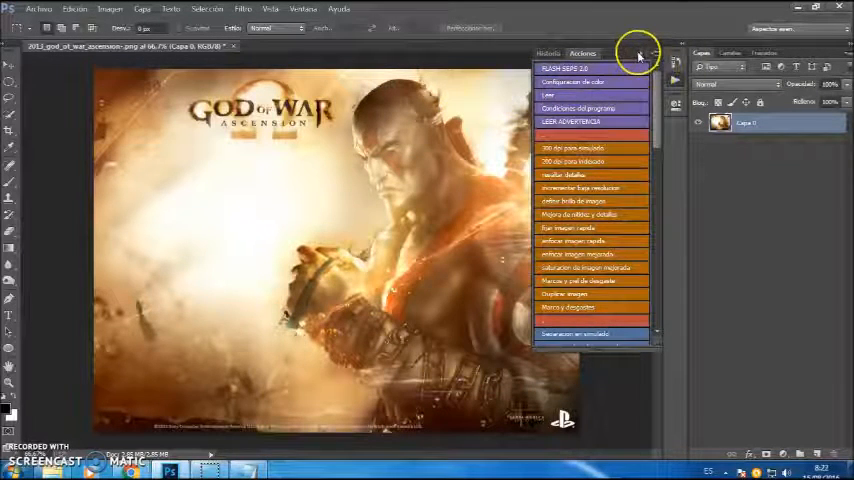
Collapse the Actions panel and bring up Image Size showing 1152 × 864 px at 72 ppi
{"action": "left_click", "coordinate": [110, 9]}
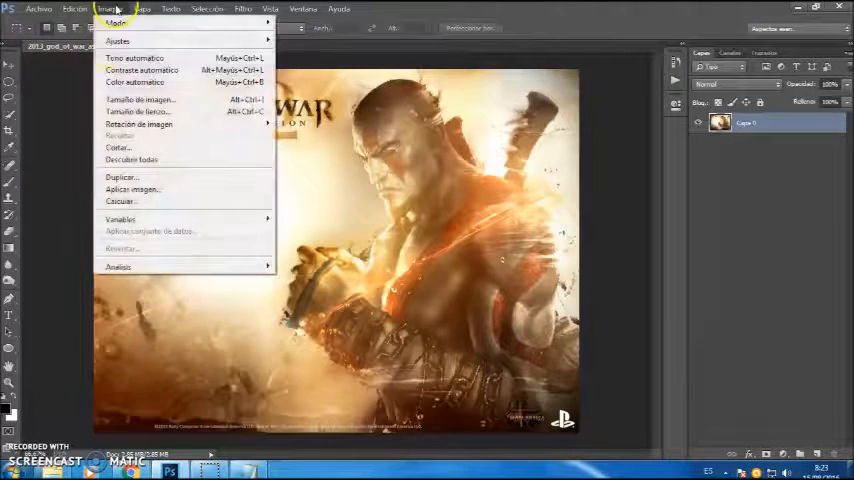
{"action": "left_click", "coordinate": [140, 99]}
{"action": "type", "text": "con 450"}
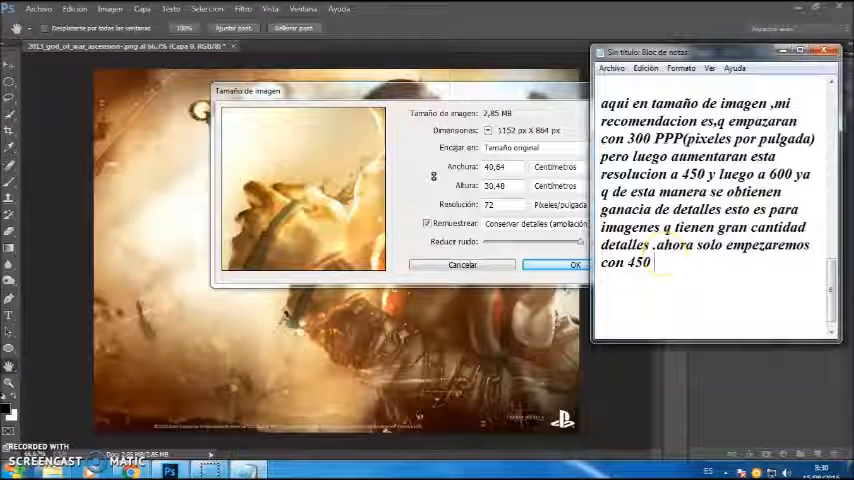
Set Resolution to 450 with resampling, enlarging the poster to about 7200 × 5400 px
{"action": "type", "text": "PPP"}
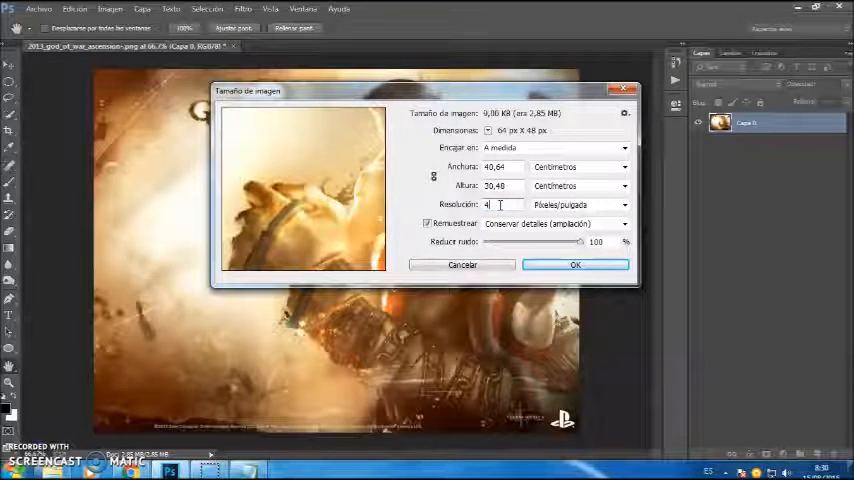
{"action": "type", "text": "450"}
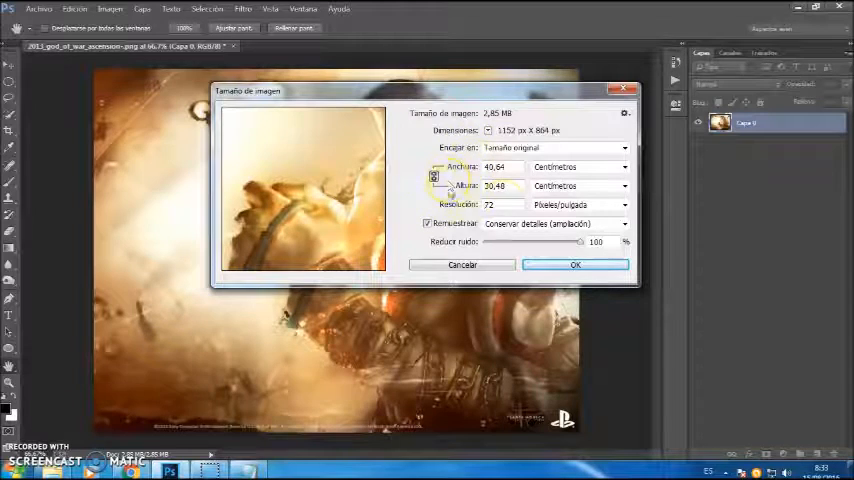
{"action": "left_click", "coordinate": [497, 204]}
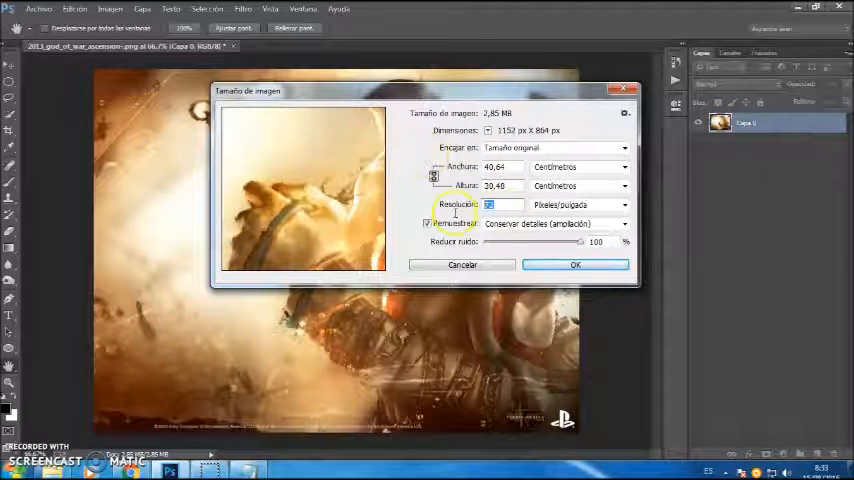
{"action": "type", "text": "450"}
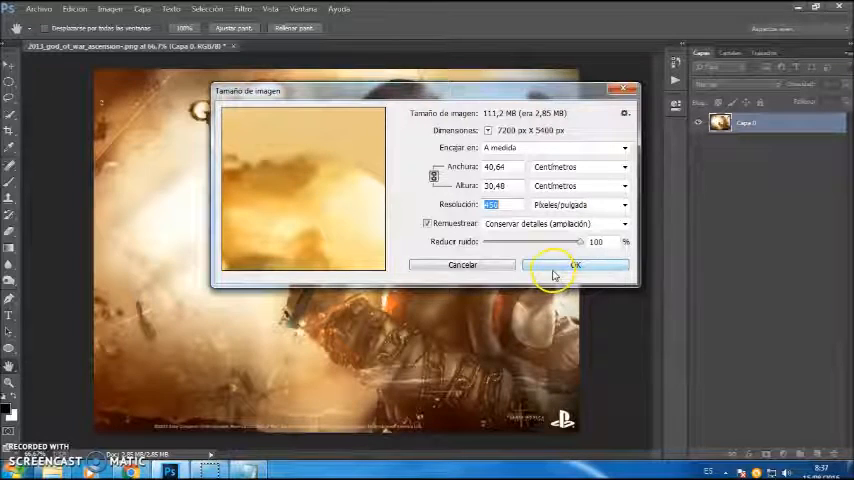
{"action": "left_click", "coordinate": [573, 265]}
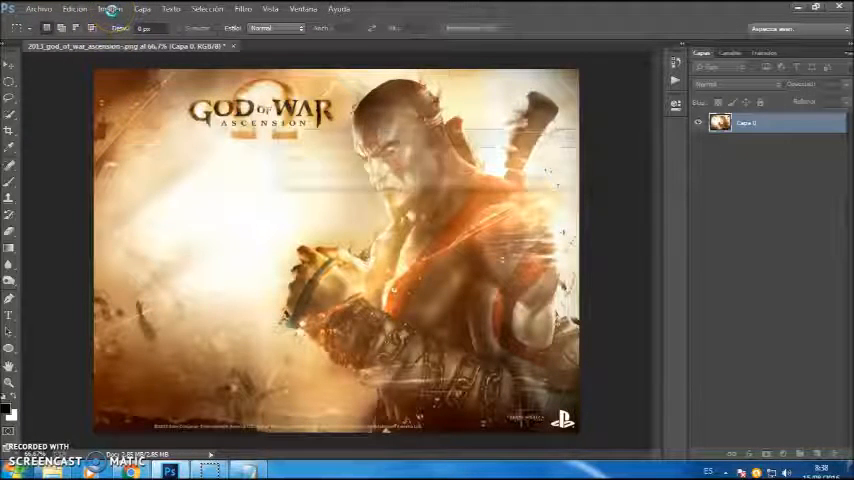
{"action": "left_click", "coordinate": [110, 9]}
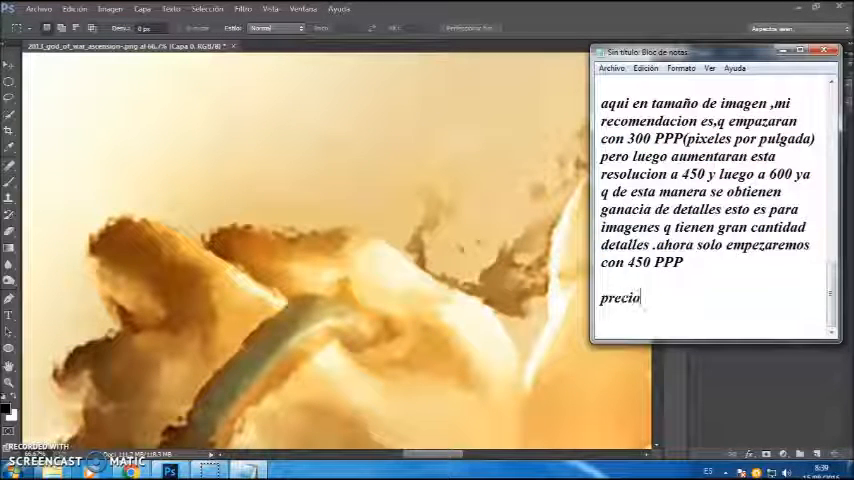
{"action": "type", "text": "nar"}
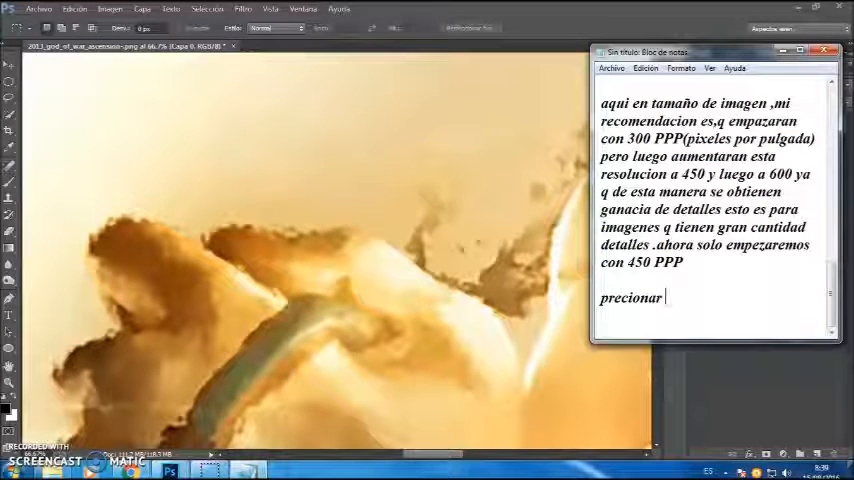
{"action": "type", "text": "CTRL"}
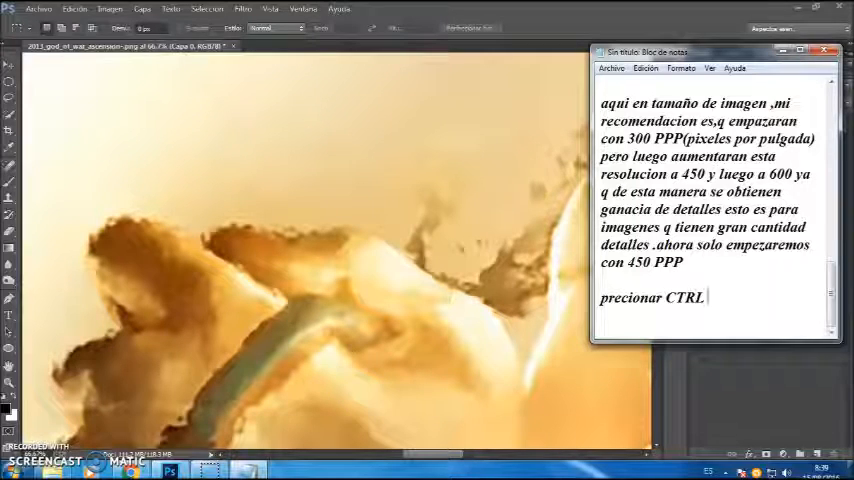
{"action": "type", "text": "+"}
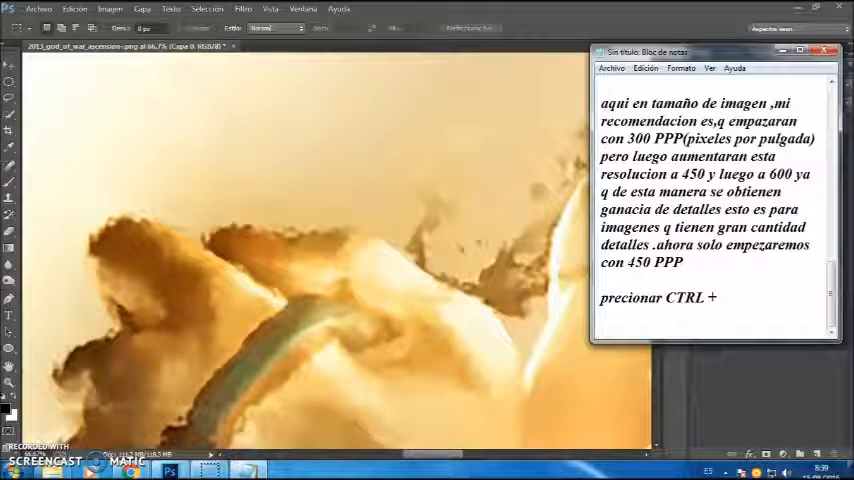
{"action": "type", "text": "0"}
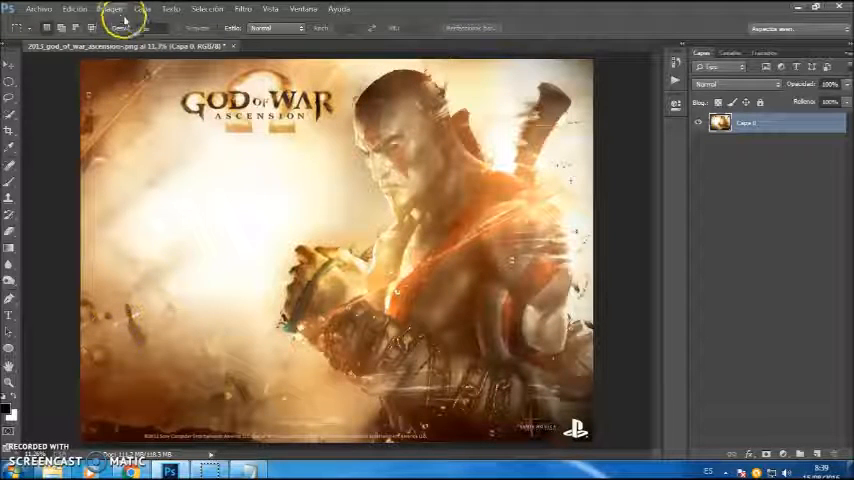
Apply Hue/Saturation with reds saturation +19 and the yellows range tuned
{"action": "left_click", "coordinate": [109, 9]}
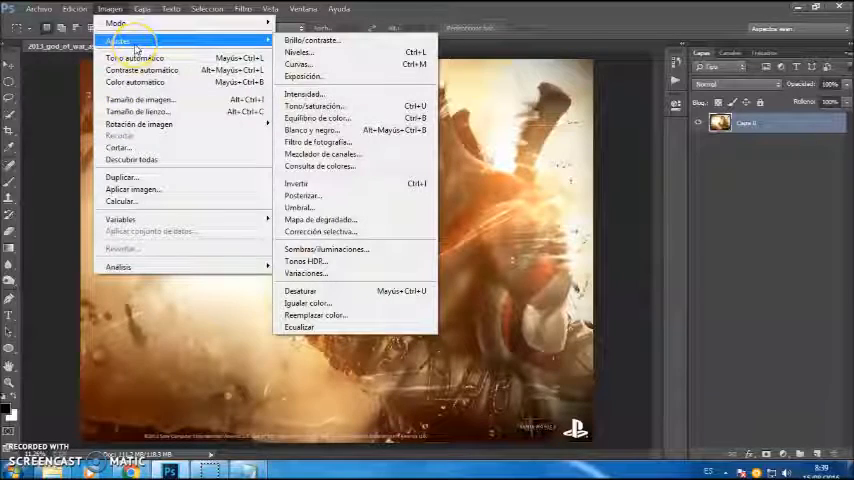
{"action": "left_click", "coordinate": [314, 105]}
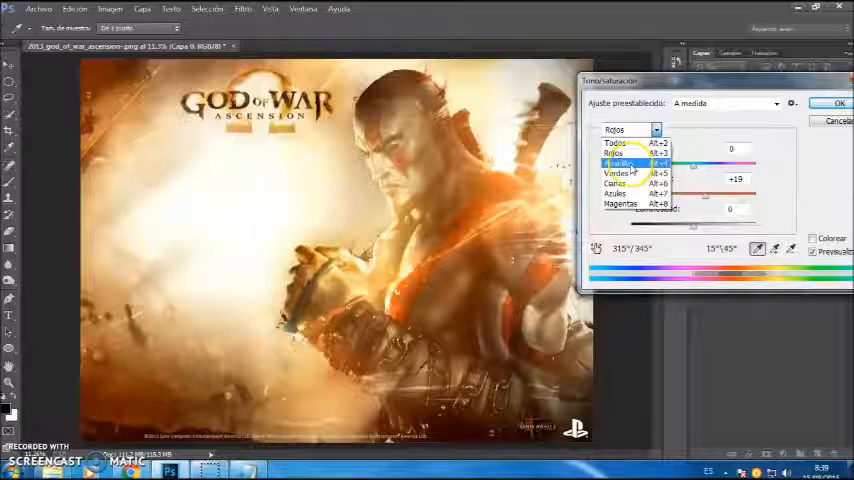
{"action": "left_click", "coordinate": [620, 163]}
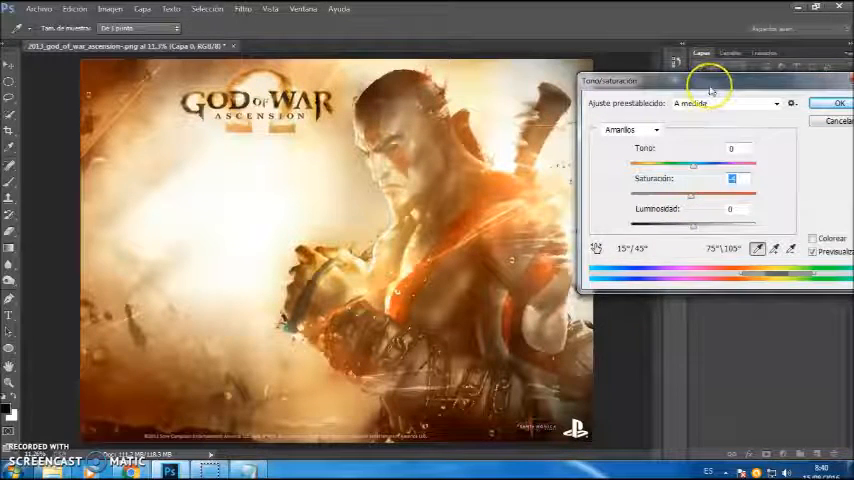
{"action": "left_click", "coordinate": [839, 103]}
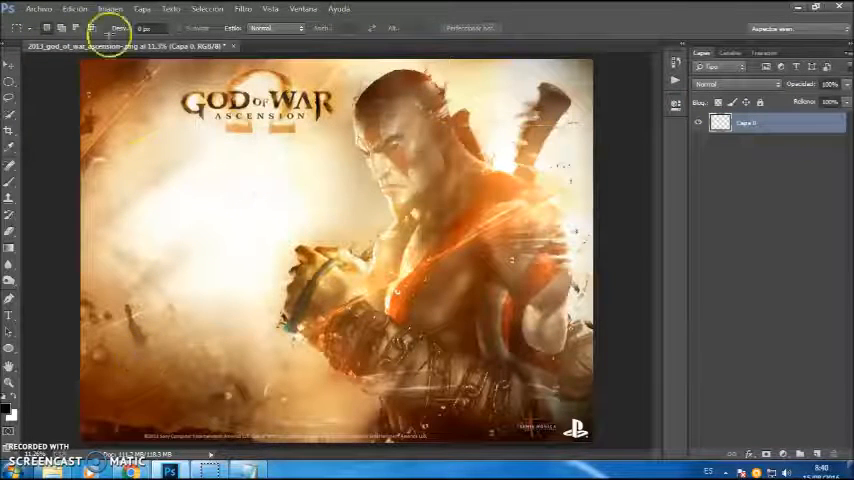
Start a Corrección selectiva adjustment on the poster, beginning with the reds
{"action": "left_click", "coordinate": [109, 9]}
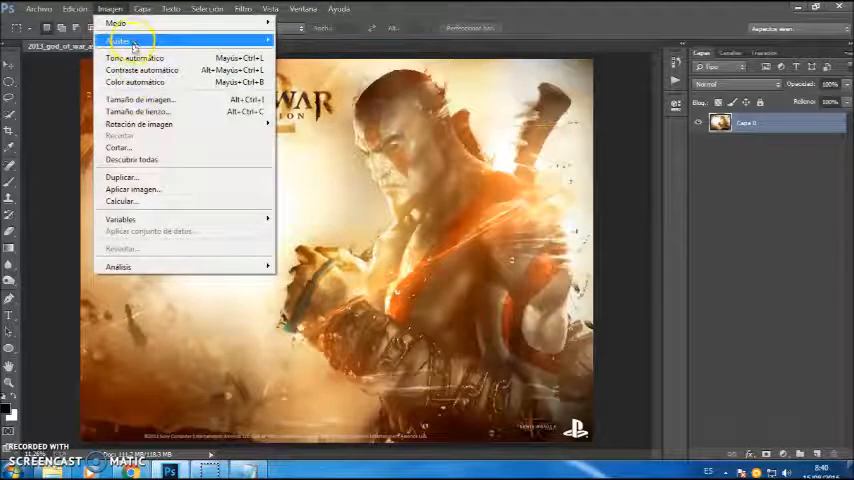
{"action": "left_click", "coordinate": [118, 40]}
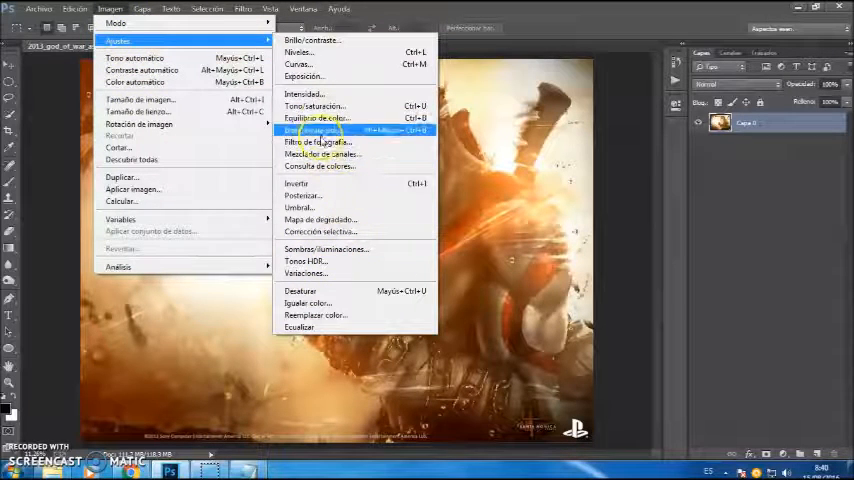
{"action": "mouse_move", "coordinate": [315, 130]}
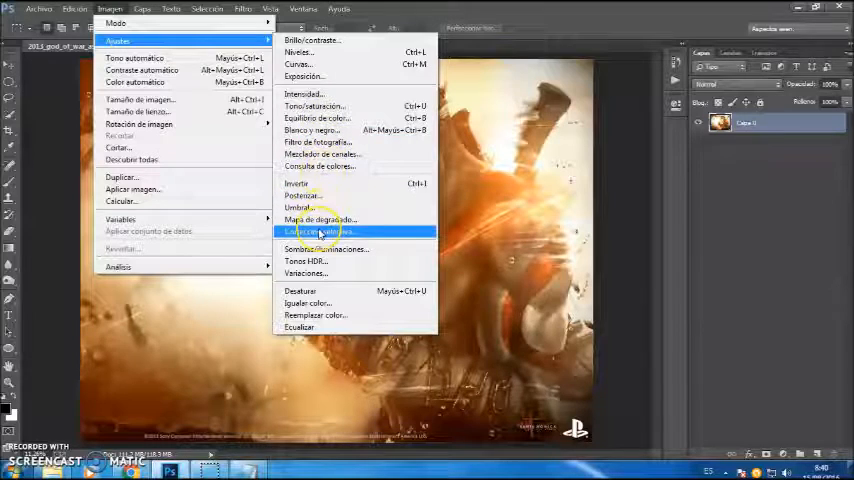
{"action": "left_click", "coordinate": [315, 231]}
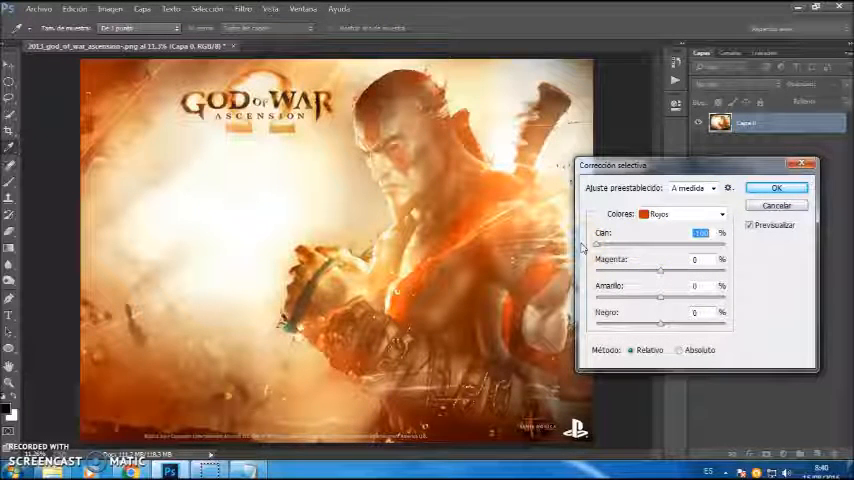
Reduce cyan in reds, tune yellows, blacks and whites, and apply the selective color
{"action": "left_click_drag", "start_coordinate": [680, 245], "coordinate": [628, 245]}
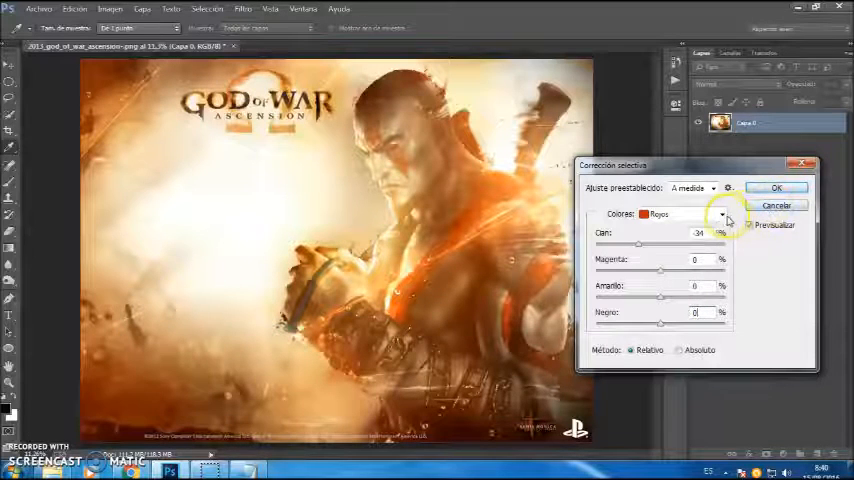
{"action": "left_click", "coordinate": [719, 213]}
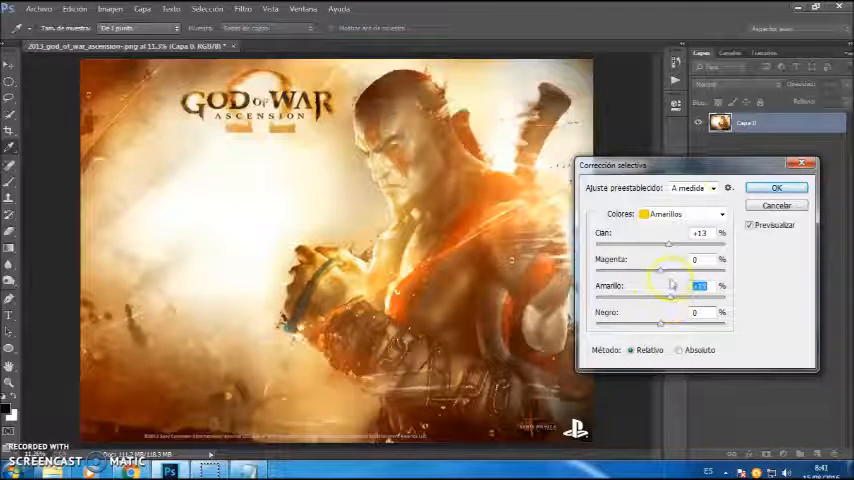
{"action": "left_click", "coordinate": [684, 213]}
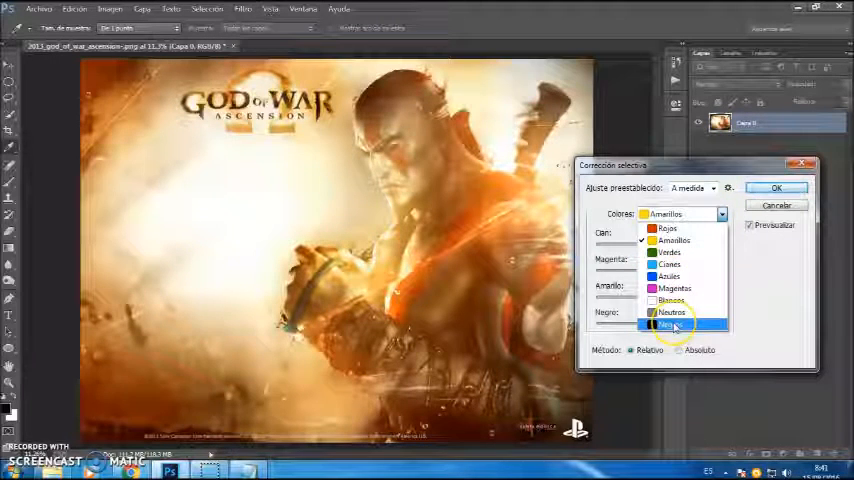
{"action": "left_click", "coordinate": [670, 325]}
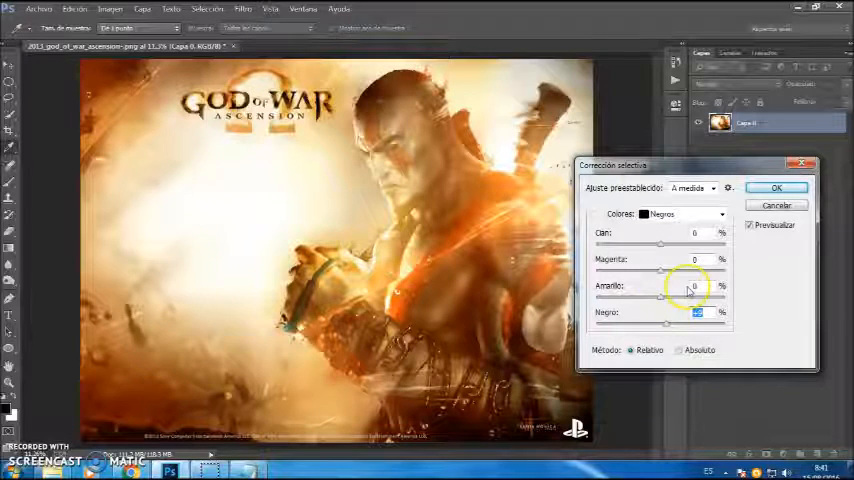
{"action": "left_click", "coordinate": [720, 213]}
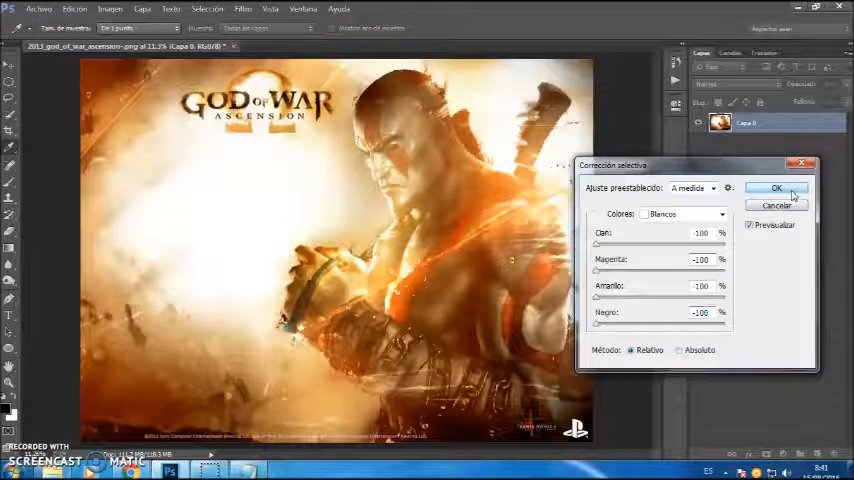
{"action": "left_click", "coordinate": [776, 188]}
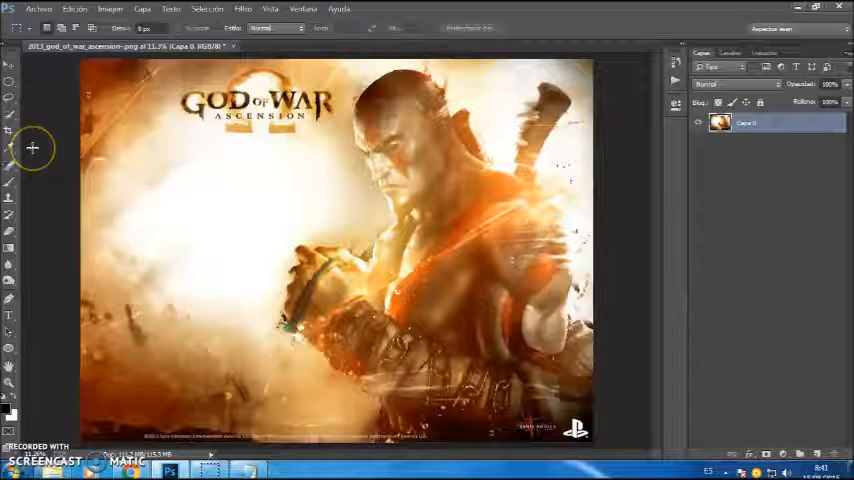
Bring up the Brillo/contraste adjustment for the poster
{"action": "left_click", "coordinate": [109, 9]}
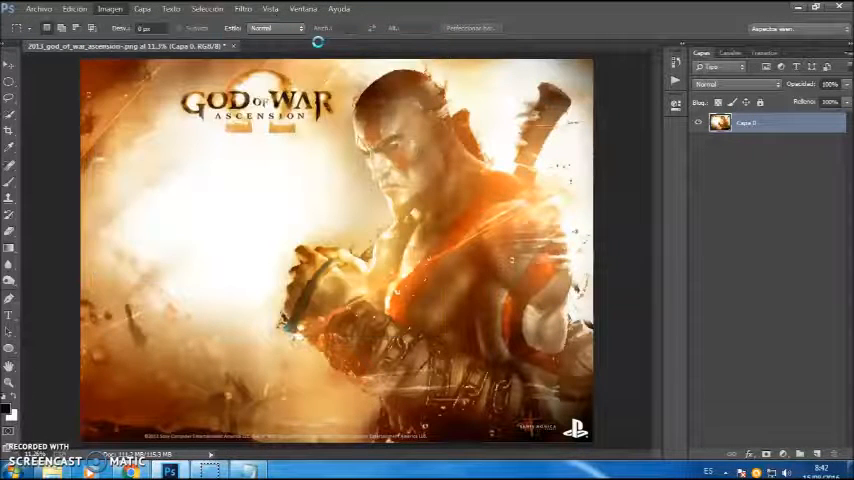
{"action": "left_click", "coordinate": [110, 9]}
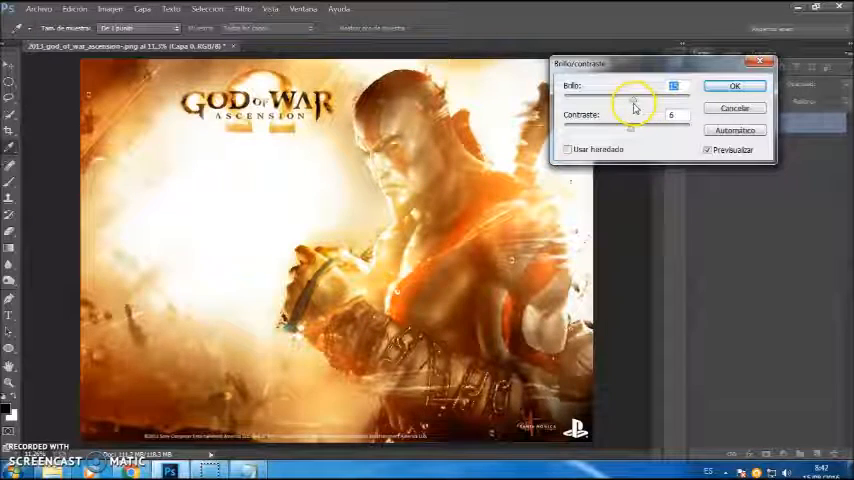
Apply brightness 3 and contrast 6 to the poster
{"action": "left_click_drag", "start_coordinate": [635, 97], "coordinate": [630, 97]}
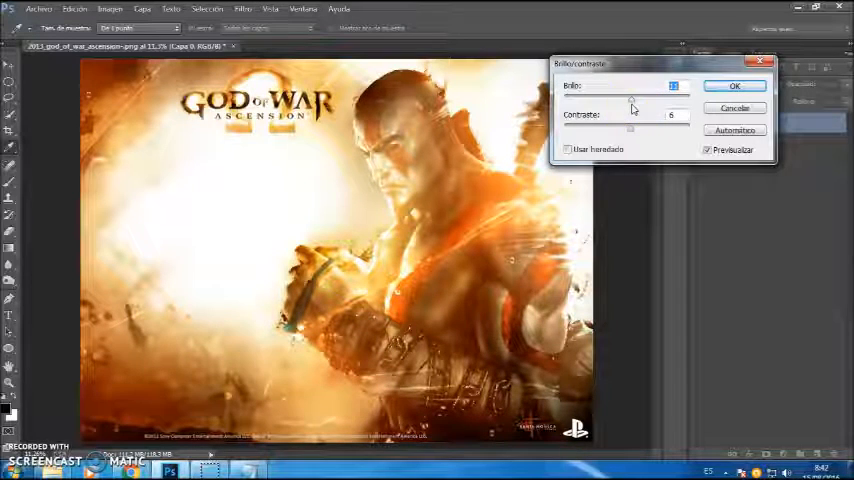
{"action": "left_click_drag", "start_coordinate": [631, 98], "coordinate": [611, 105]}
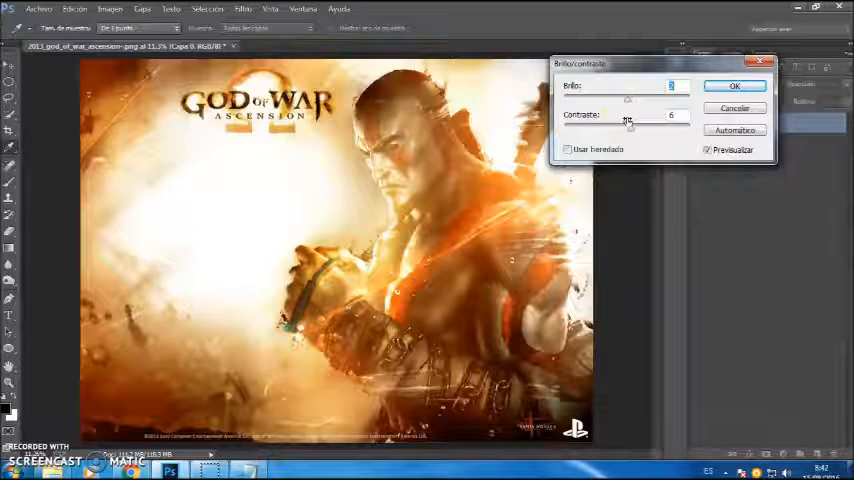
{"action": "left_click", "coordinate": [734, 85]}
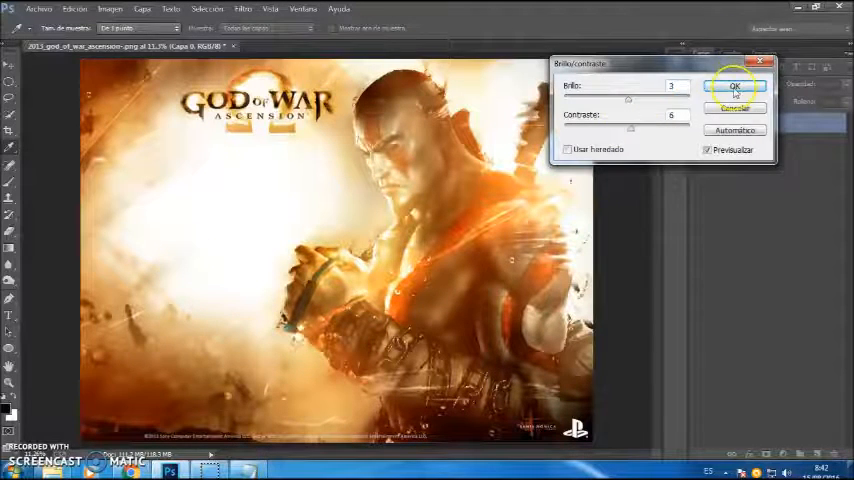
{"action": "left_click", "coordinate": [733, 87]}
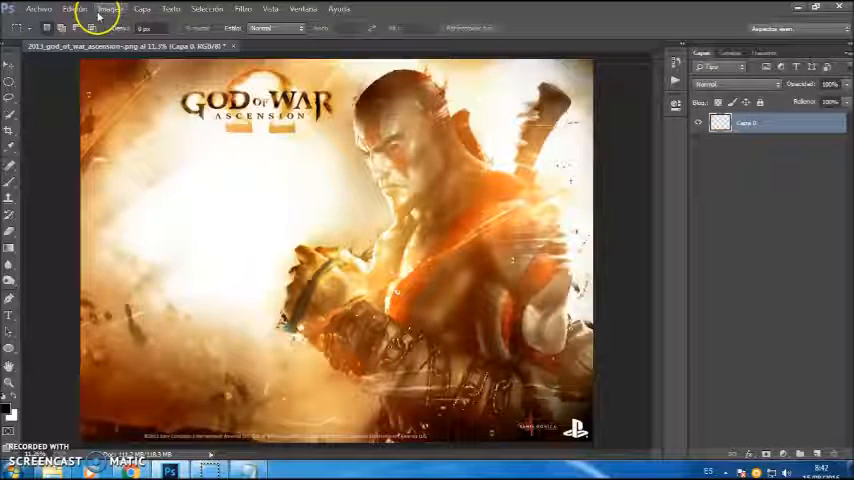
Open the Vibrance (Intensidad) adjustment from the Image > Adjustments menu
{"action": "left_click", "coordinate": [109, 9]}
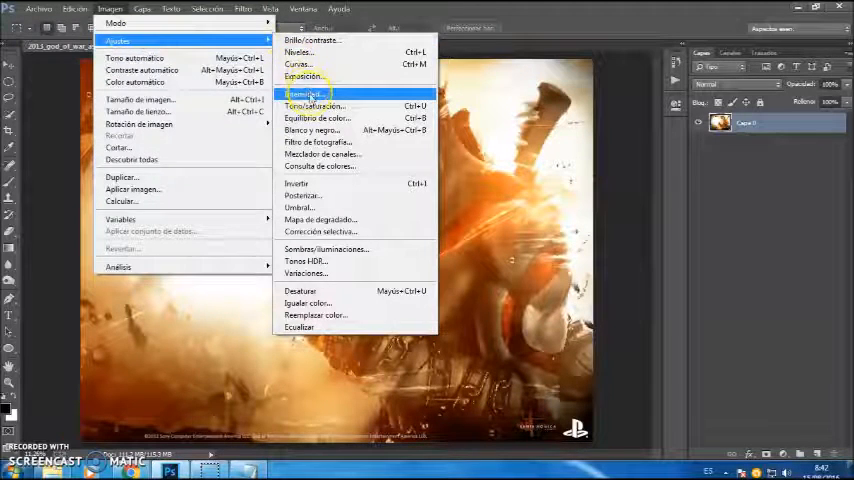
{"action": "left_click", "coordinate": [303, 94]}
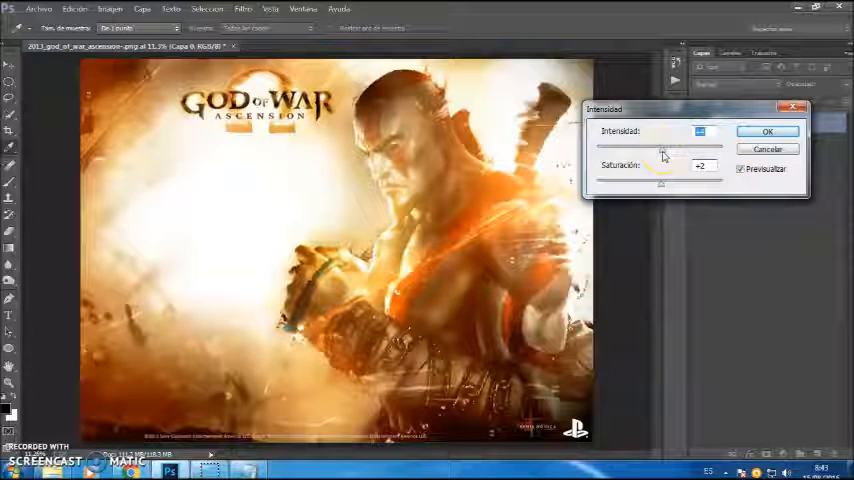
Set a slight vibrance boost and apply the Vibrance adjustment
{"action": "left_click", "coordinate": [741, 168]}
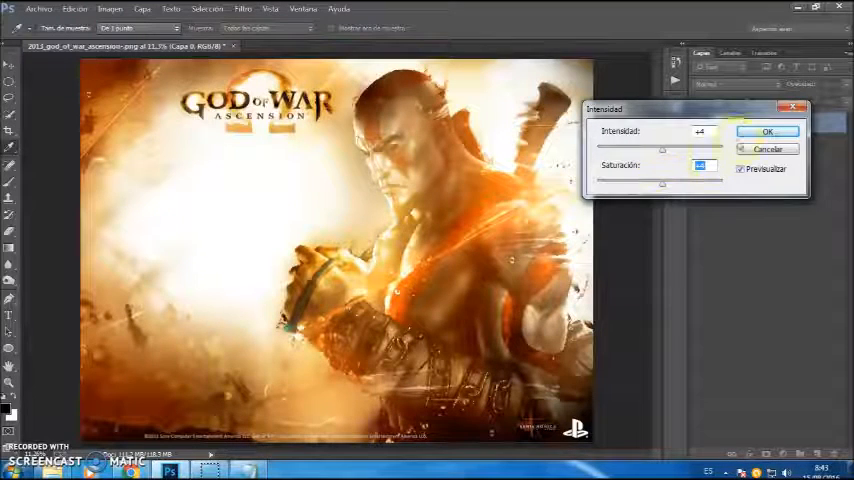
{"action": "left_click", "coordinate": [767, 131]}
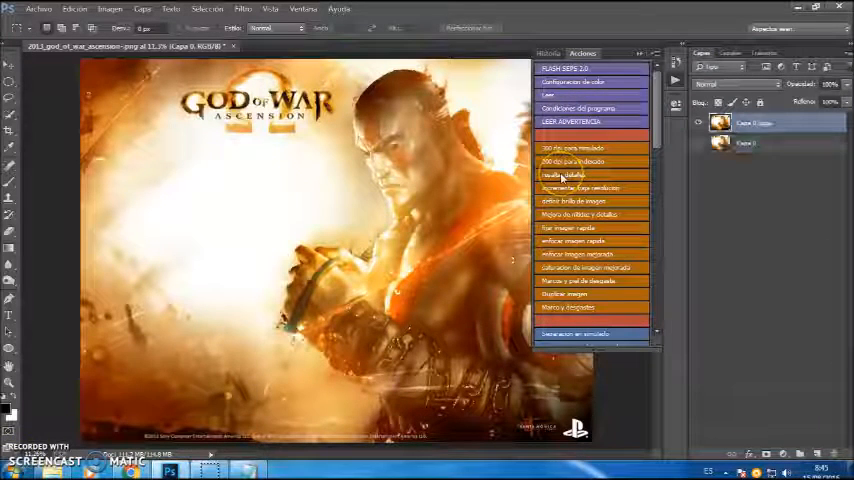
Run a FLASH SEPS 2.0 action on the poster
{"action": "left_click", "coordinate": [563, 174]}
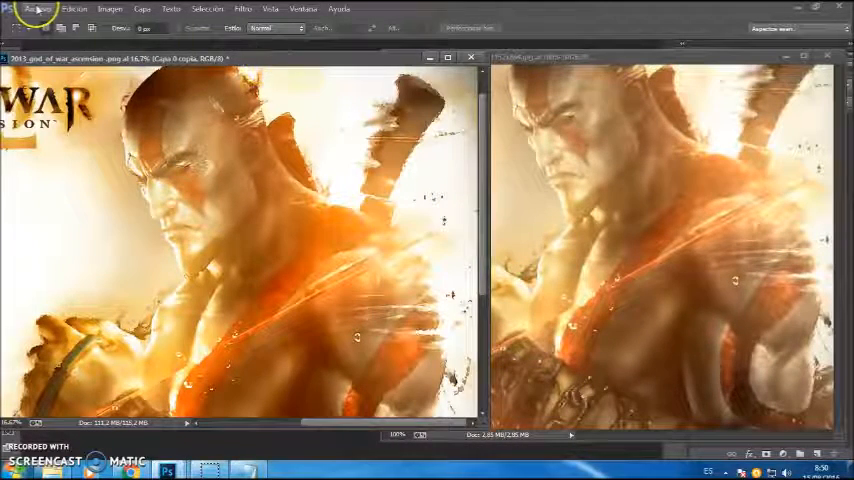
Apply Hue/Saturation lowering saturation of the Yellows (Amarillos) only
{"action": "left_click", "coordinate": [109, 9]}
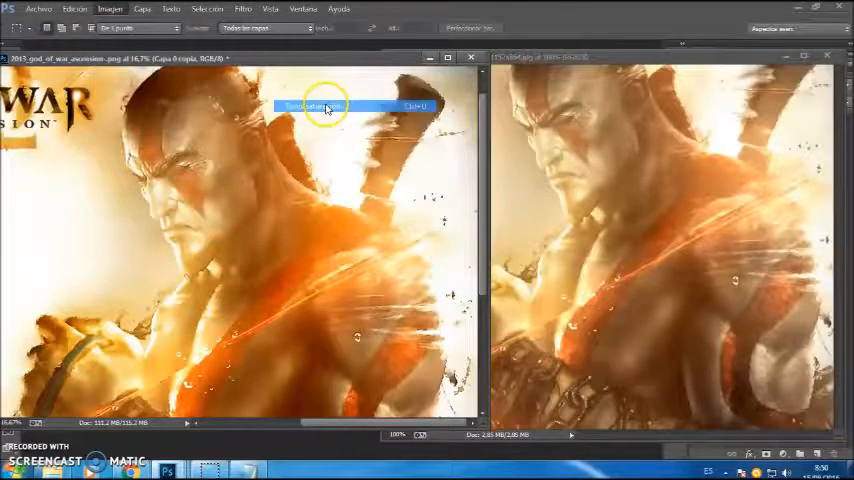
{"action": "left_click", "coordinate": [312, 106]}
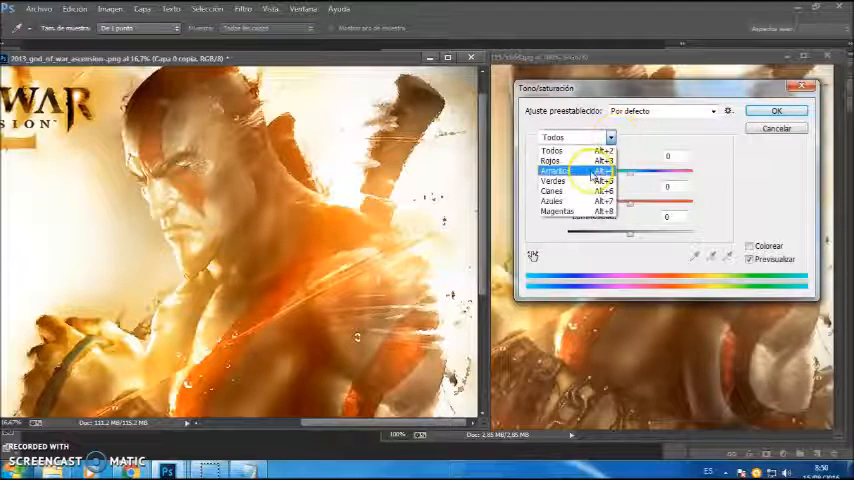
{"action": "left_click", "coordinate": [558, 169]}
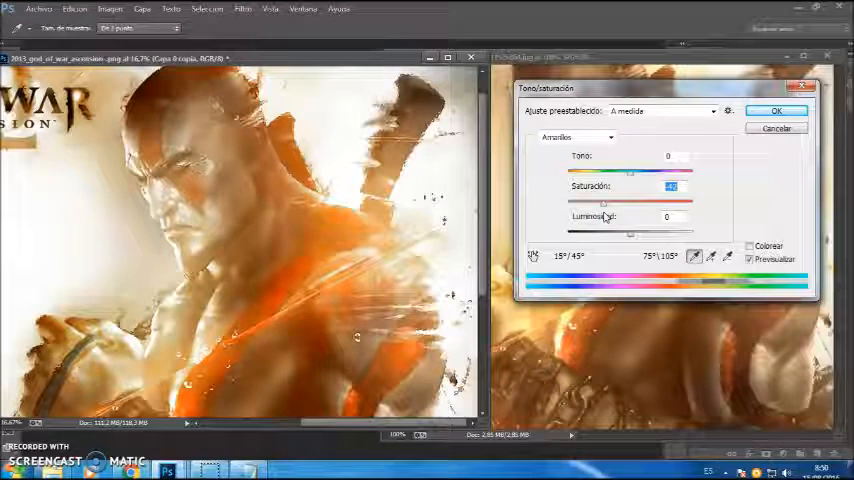
{"action": "left_click_drag", "start_coordinate": [604, 203], "coordinate": [600, 203]}
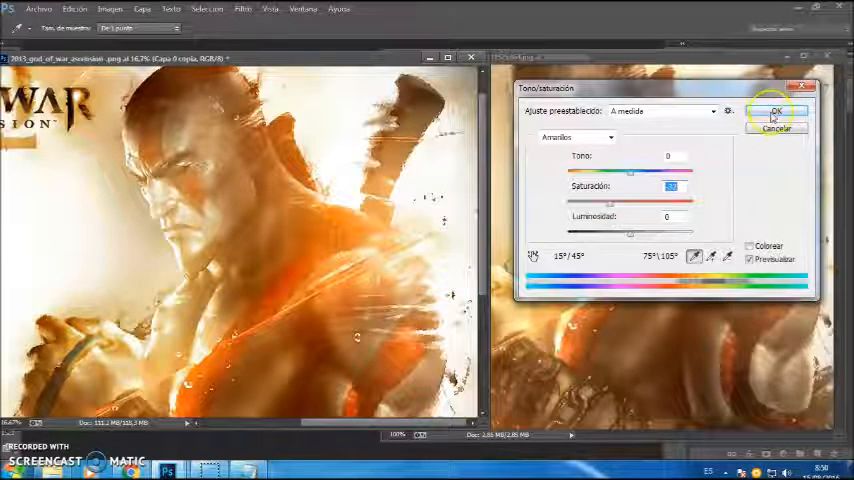
{"action": "left_click", "coordinate": [777, 111]}
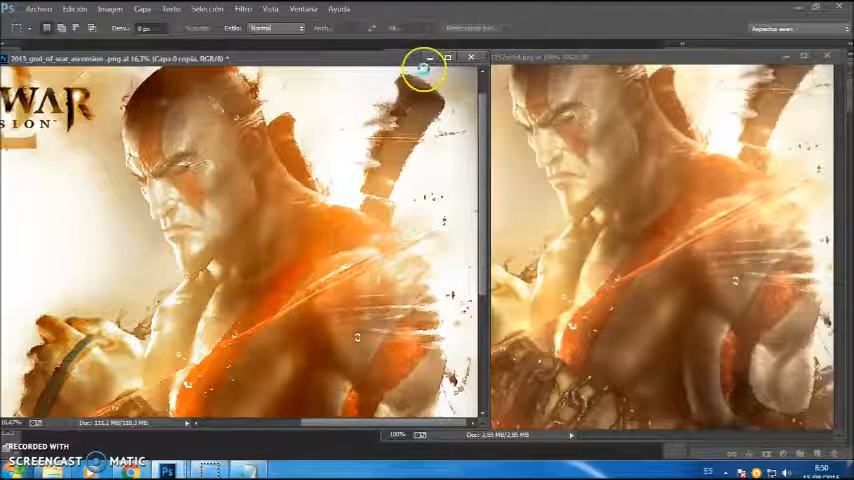